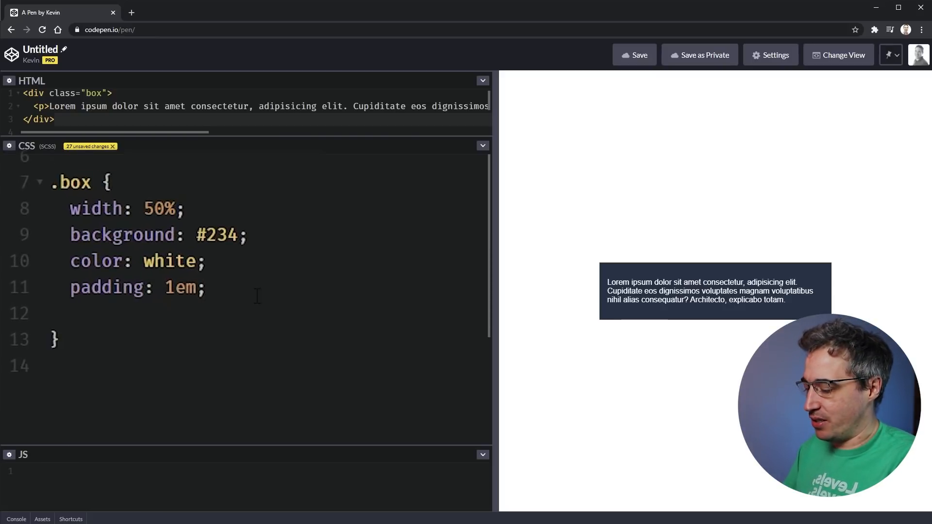
# Add 'aspect-ratio: 1 / 1;' to the .box CSS rule.
pyautogui.write('aspe')
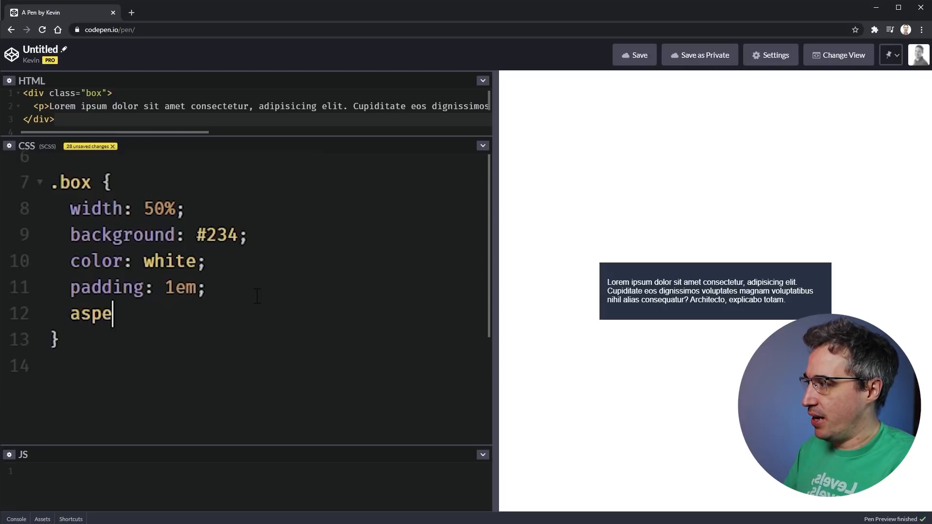
pyautogui.write('ct-ratio')
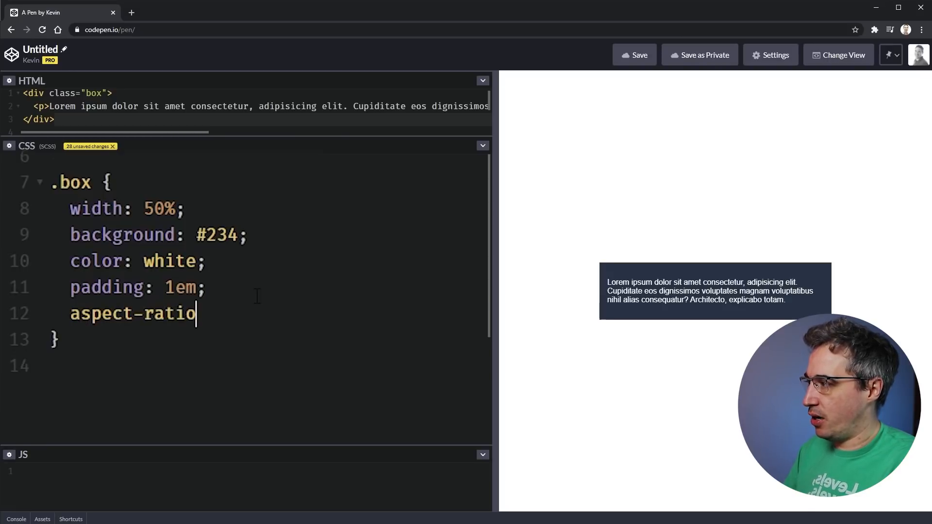
pyautogui.write(': 1 /')
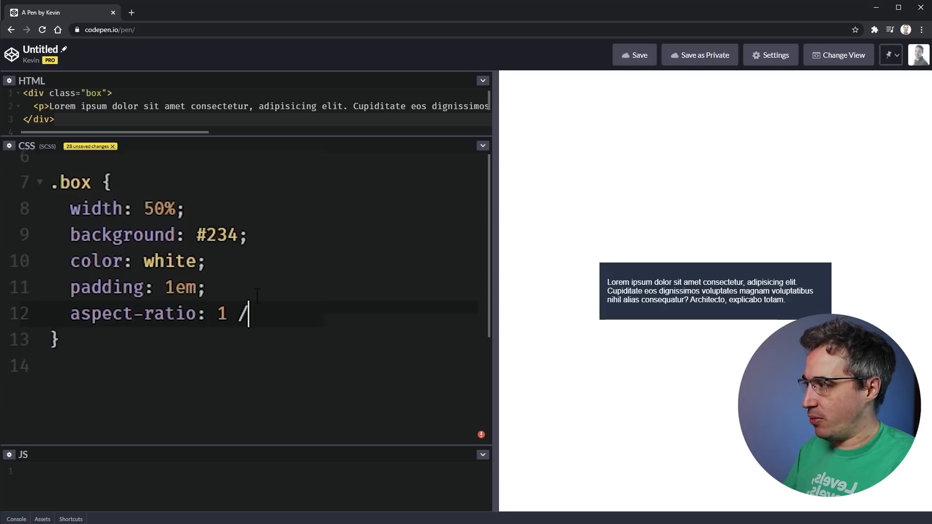
pyautogui.write('1;')
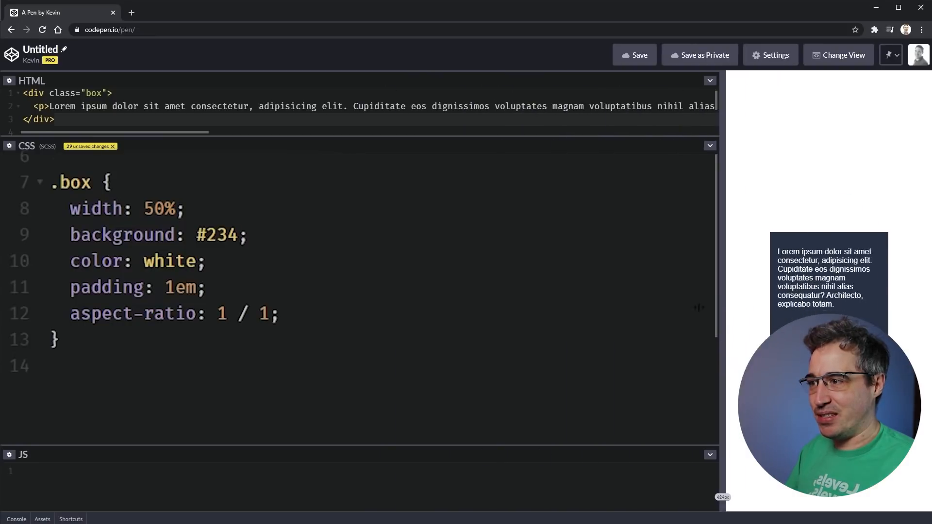
# Drag the editor/preview divider to several widths to confirm the box stays square.
pyautogui.moveTo(699, 307); pyautogui.dragTo(666, 302)
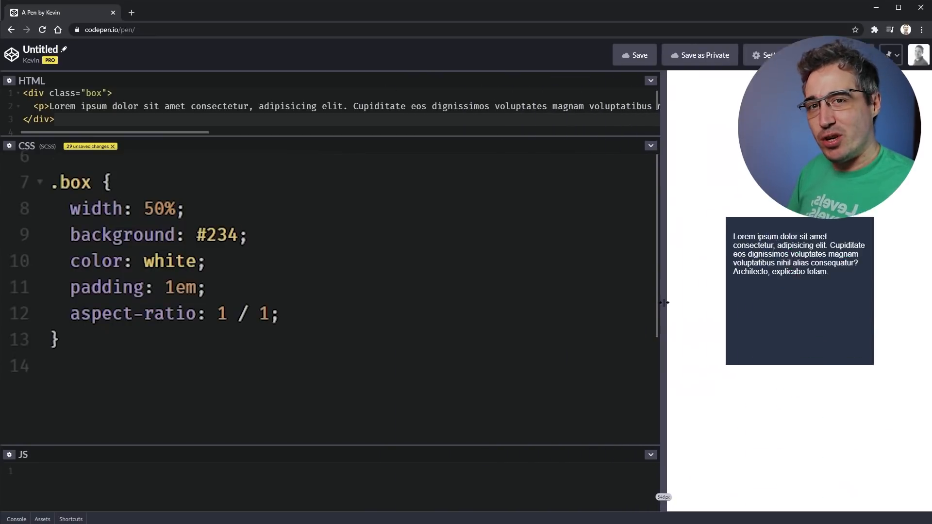
pyautogui.moveTo(664, 302); pyautogui.dragTo(800, 298)
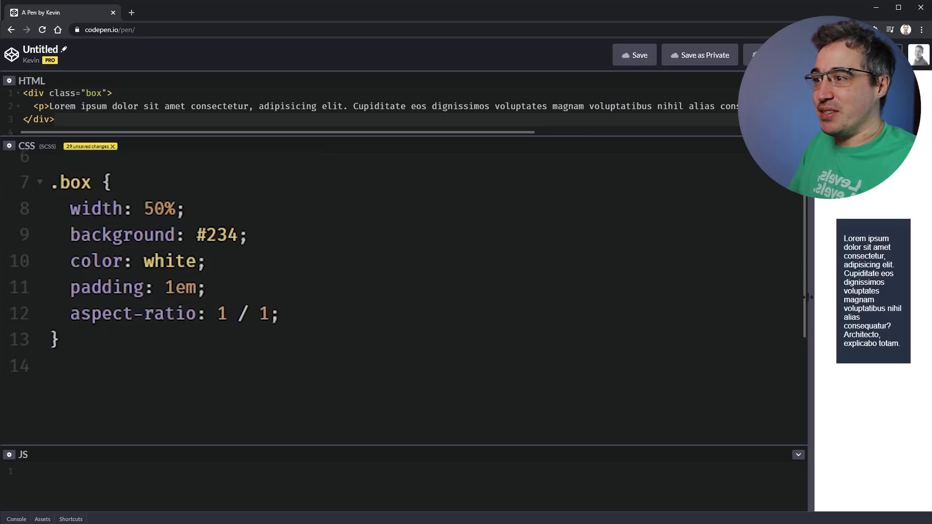
pyautogui.moveTo(809, 297); pyautogui.dragTo(727, 305)
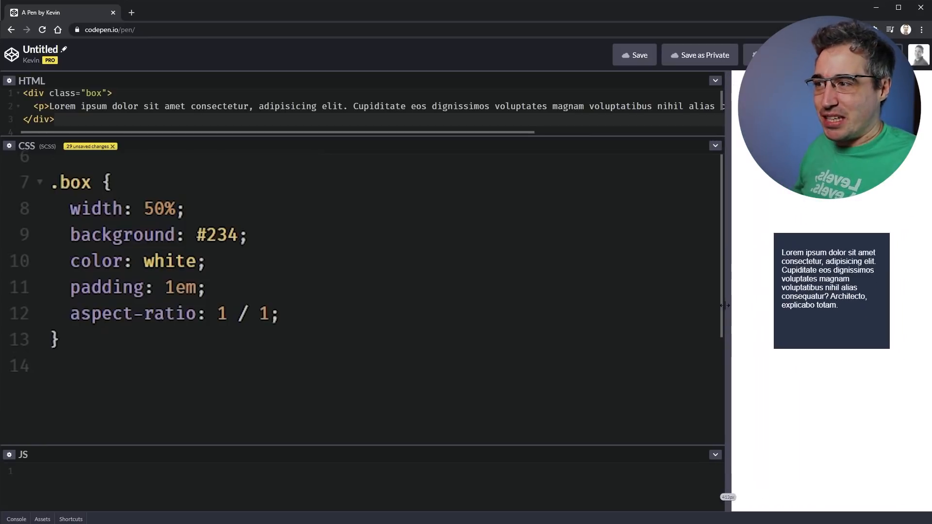
pyautogui.moveTo(726, 305); pyautogui.dragTo(672, 309)
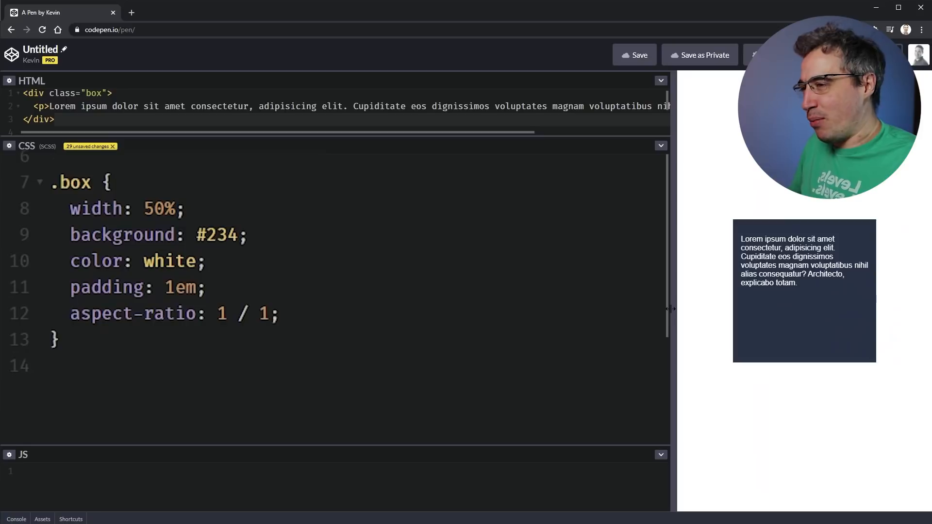
pyautogui.moveTo(671, 309); pyautogui.dragTo(508, 314)
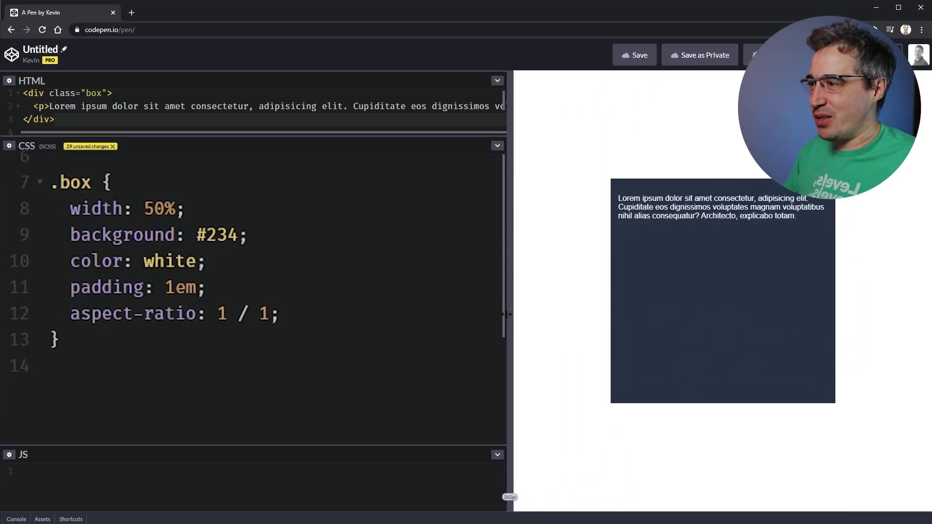
pyautogui.moveTo(507, 314); pyautogui.dragTo(576, 315)
pyautogui.write('2')
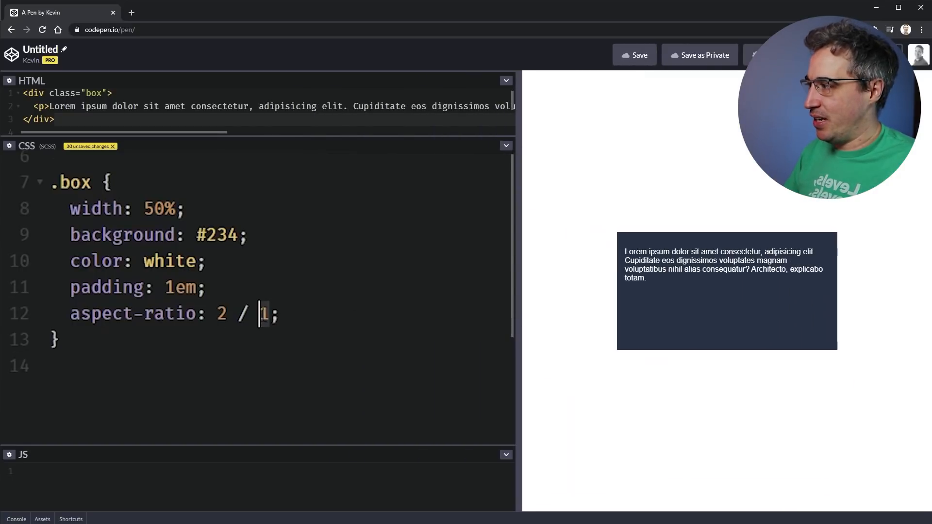
# Change the .box aspect-ratio value to 2 / 5 for a tall, narrow box.
pyautogui.write('5')
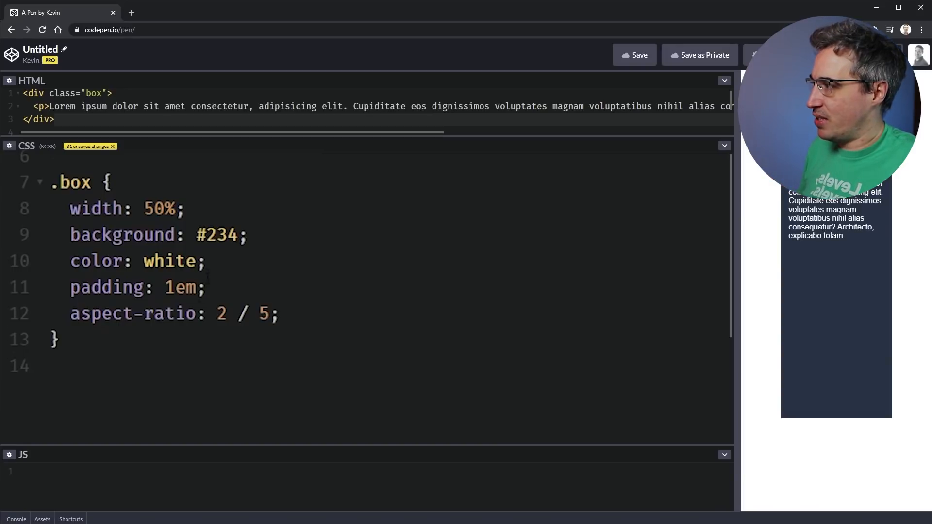
pyautogui.doubleClick(159, 208)
pyautogui.write('ifr')
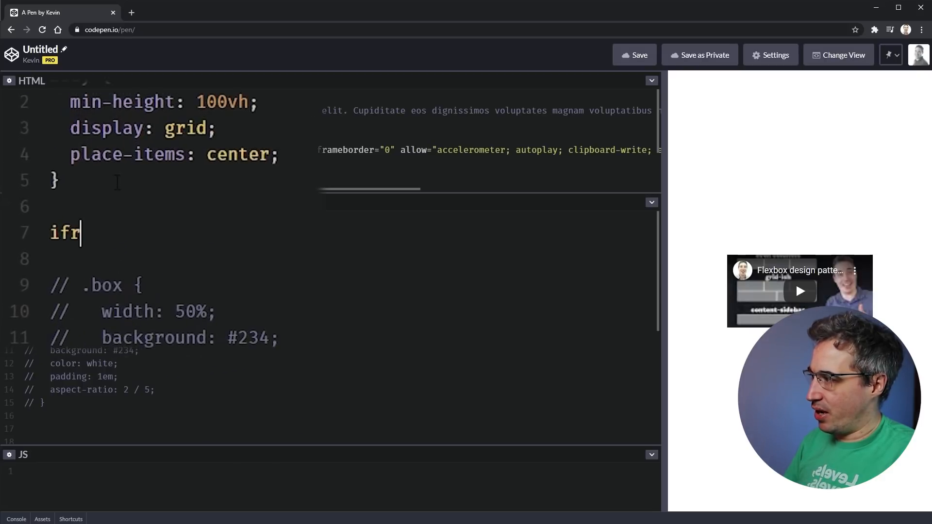
# Give the iframe rule width: 75% and min-height: 20rem, resizing the preview to check.
pyautogui.write('ame {')
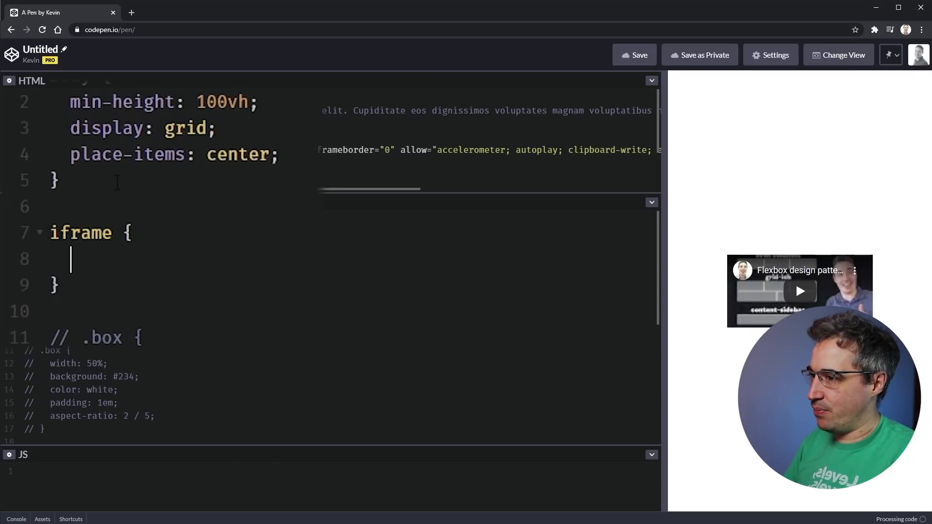
pyautogui.write('width')
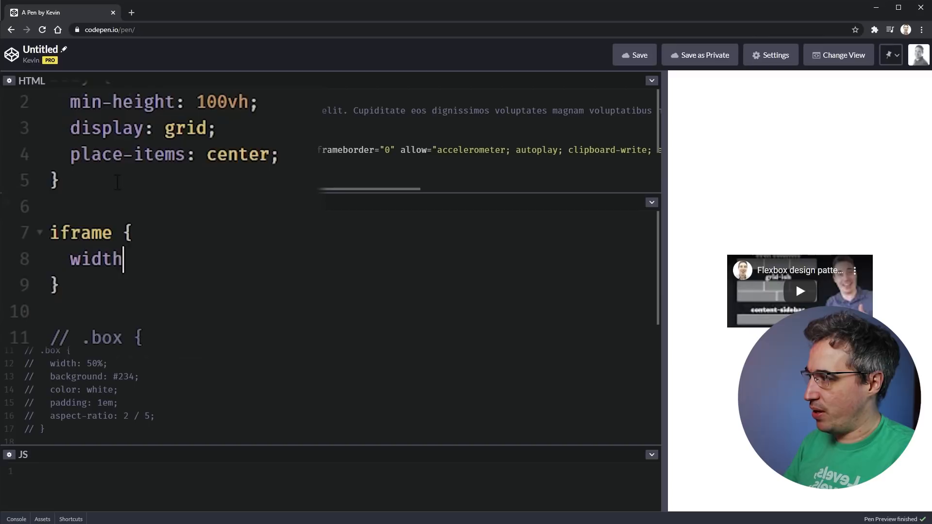
pyautogui.write(':')
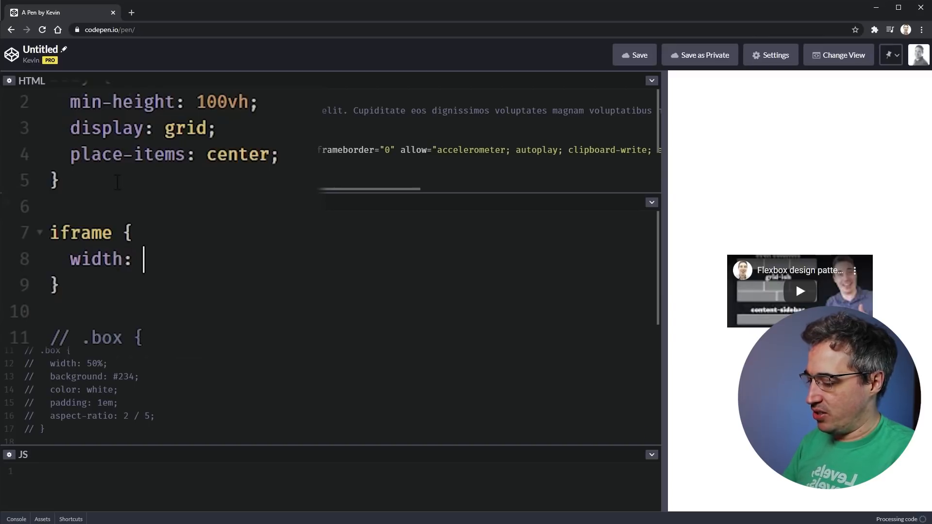
pyautogui.write('7%')
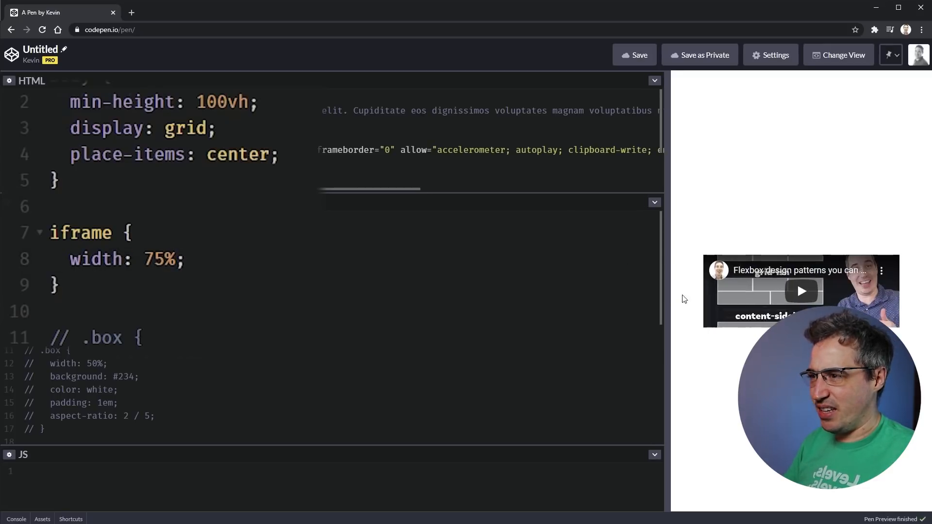
pyautogui.moveTo(665, 297); pyautogui.dragTo(522, 297)
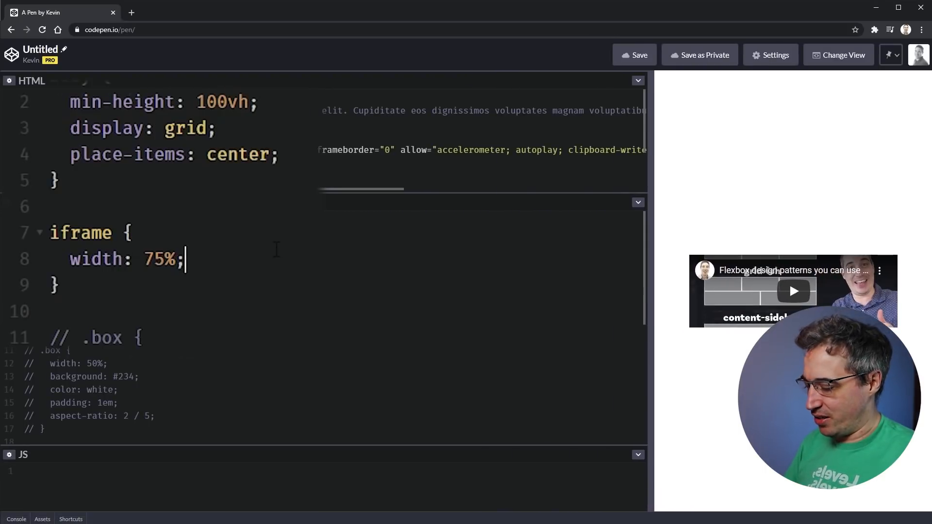
pyautogui.write('min-heig')
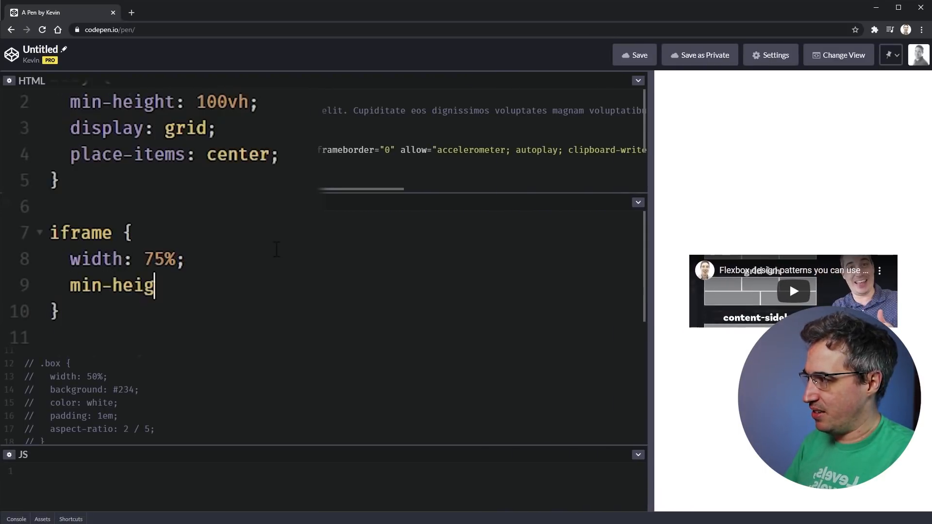
pyautogui.write('ht:')
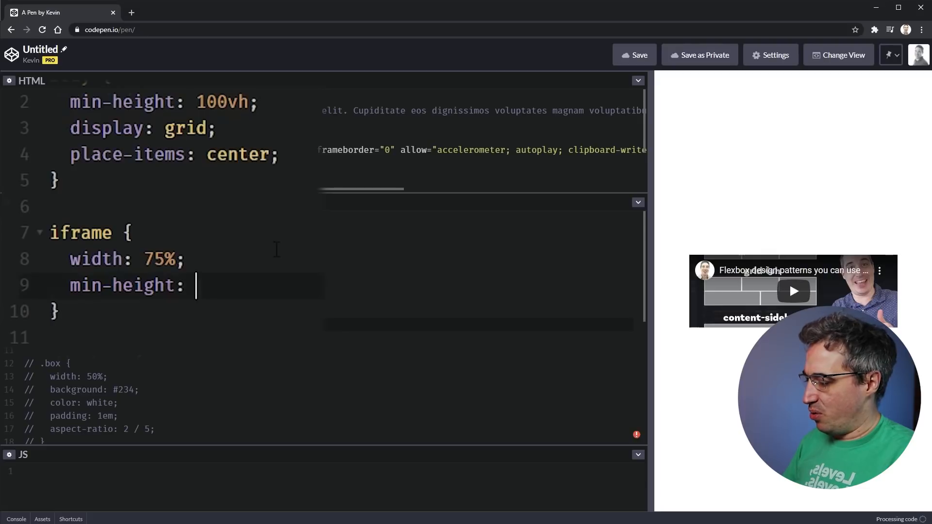
pyautogui.write('10rem;')
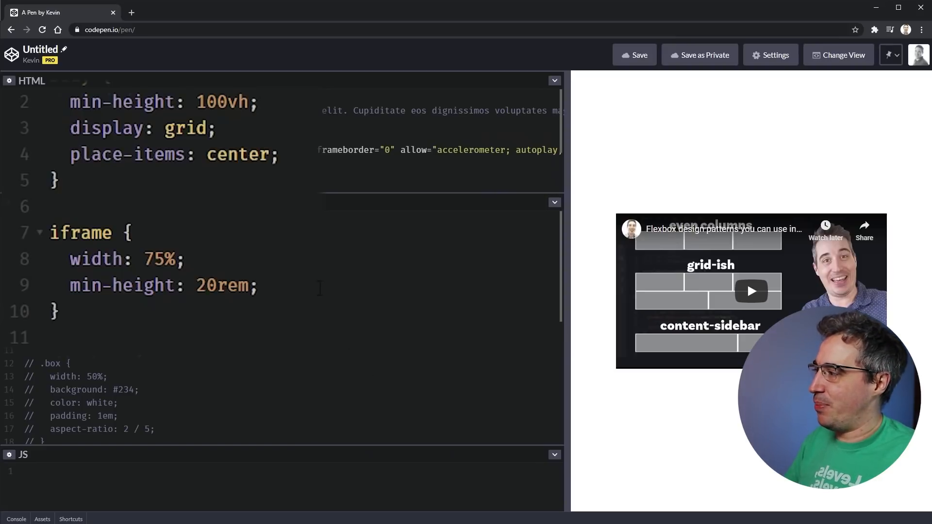
# Add 'aspect-ratio: 16 / 9;' to the iframe rule in place of min-height.
pyautogui.write('aspect-ratio')
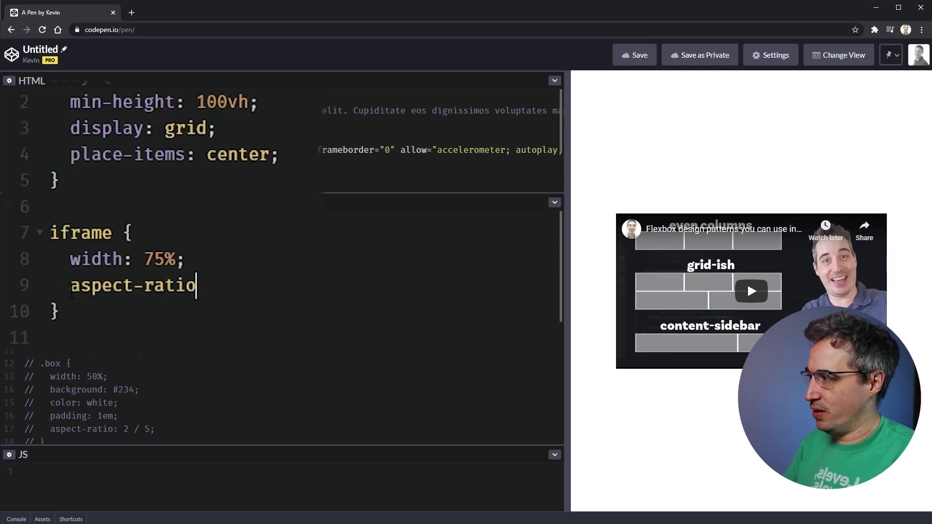
pyautogui.write(': 15')
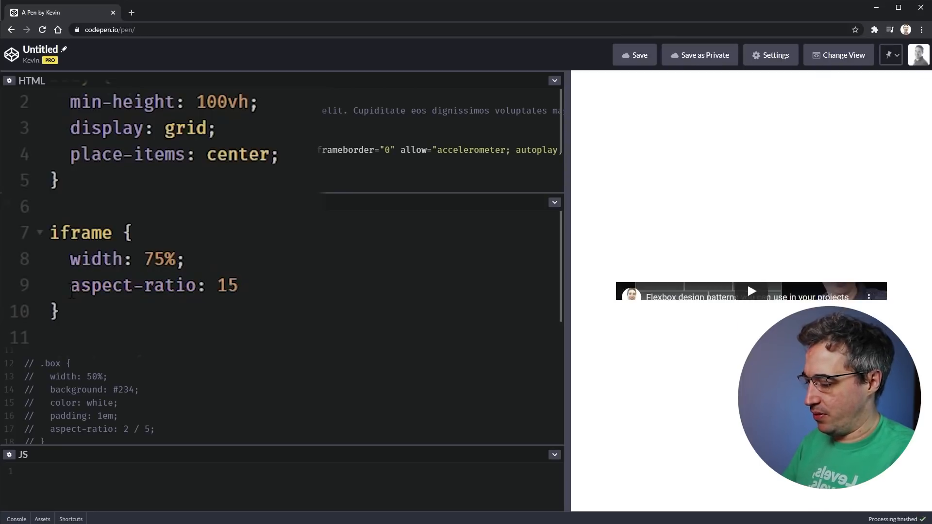
pyautogui.write('6 / 9')
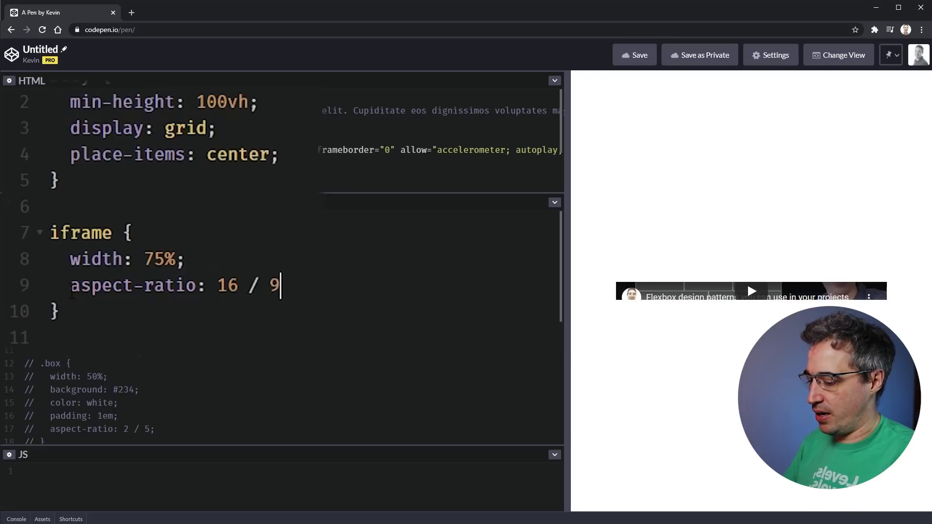
pyautogui.write(';')
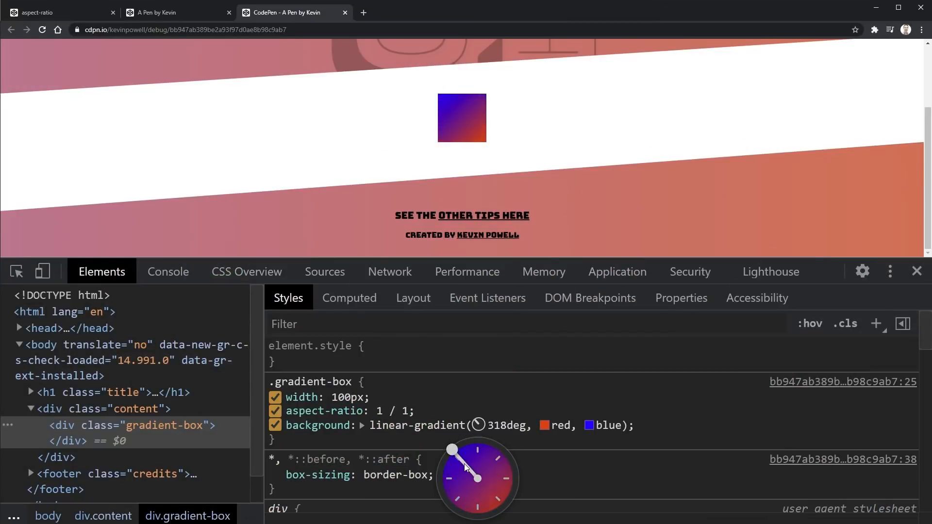
# Drag the linear-gradient angle clock handle to about 291deg.
pyautogui.moveTo(453, 449); pyautogui.dragTo(441, 464)
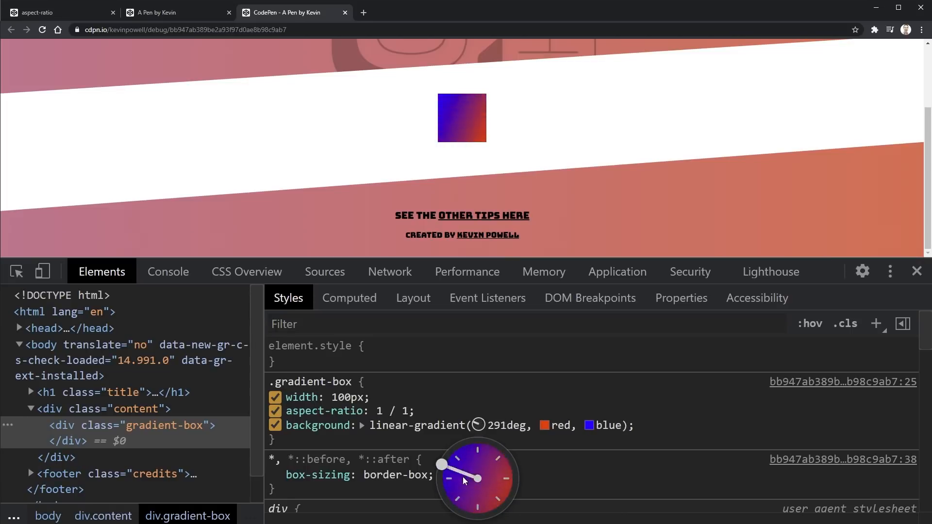
pyautogui.moveTo(442, 463); pyautogui.dragTo(496, 512)
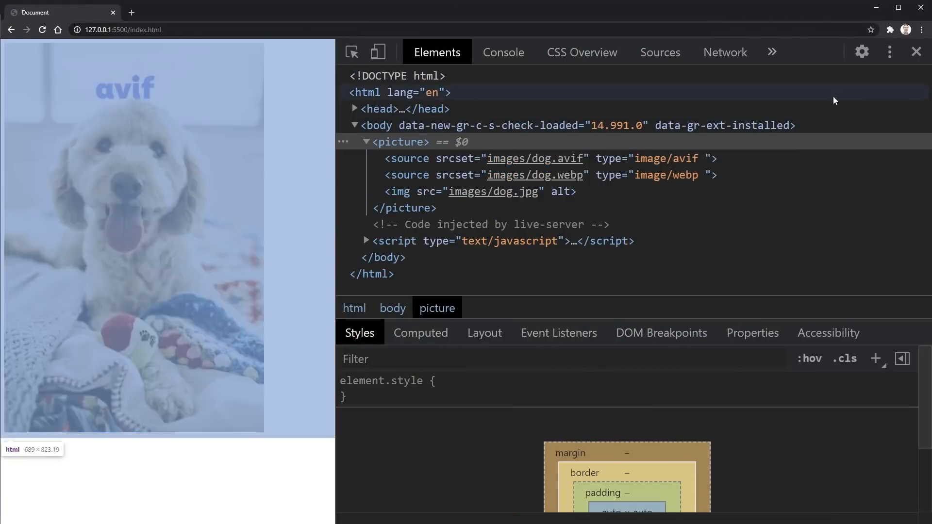
# Open More tools > Rendering and tick Disable AVIF and Disable WebP image format.
pyautogui.click(889, 52)
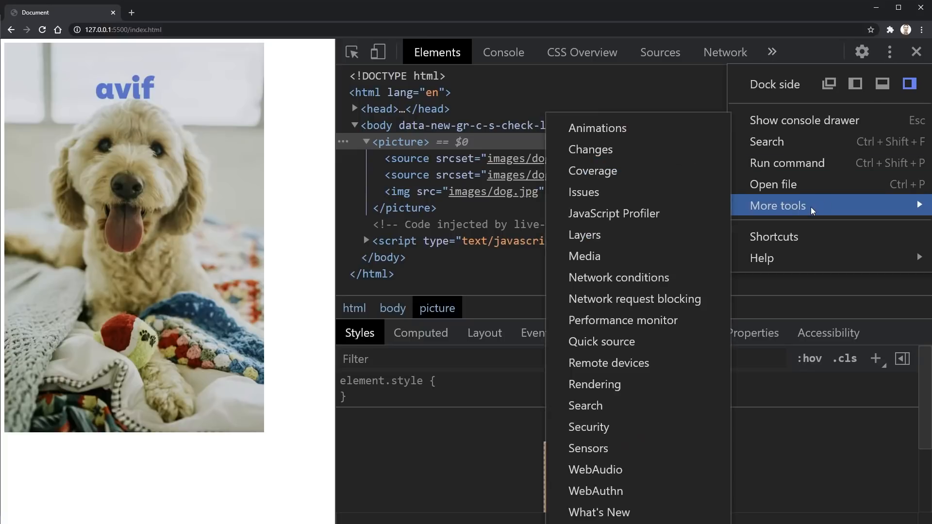
pyautogui.moveTo(584, 235)
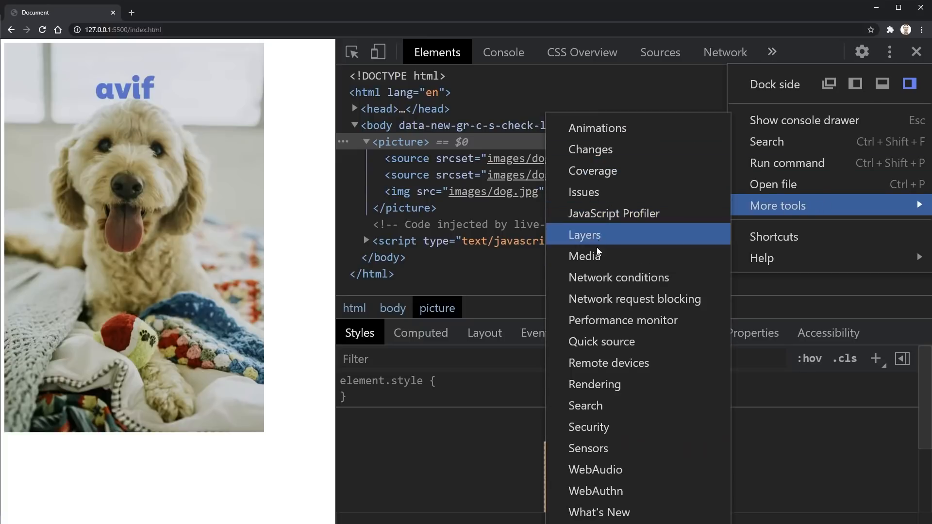
pyautogui.moveTo(594, 384)
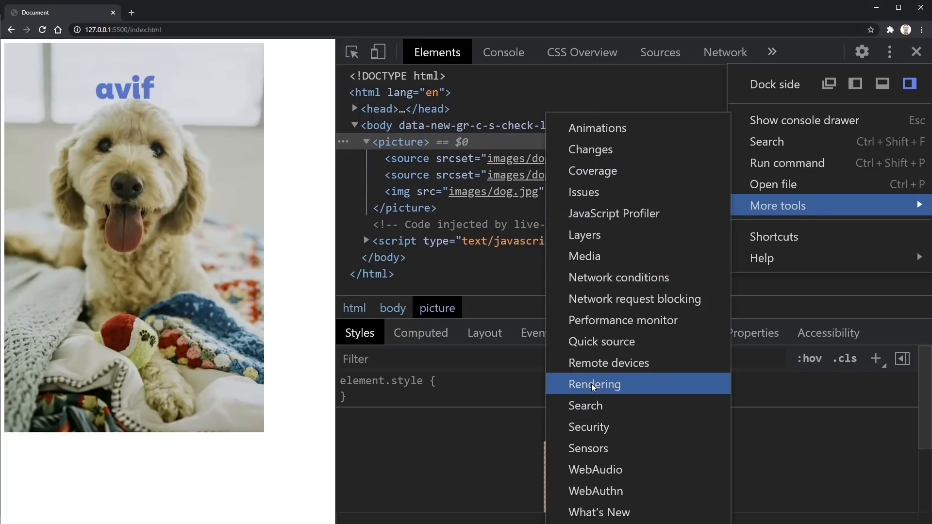
pyautogui.click(593, 384)
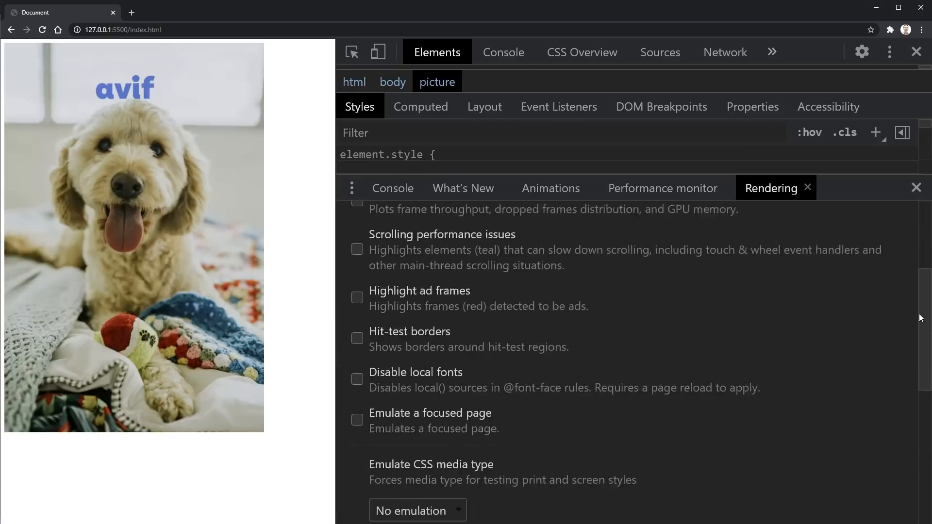
pyautogui.scroll(-3)
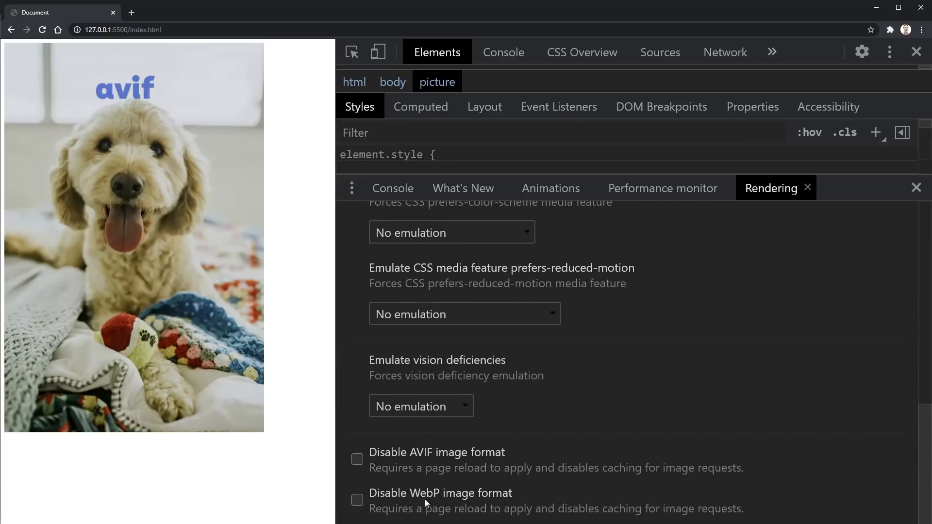
pyautogui.click(357, 459)
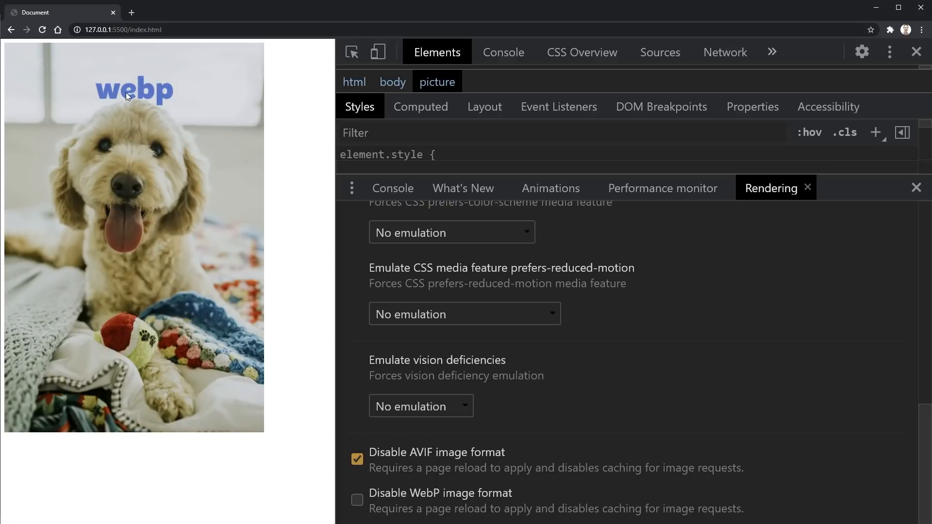
pyautogui.click(357, 500)
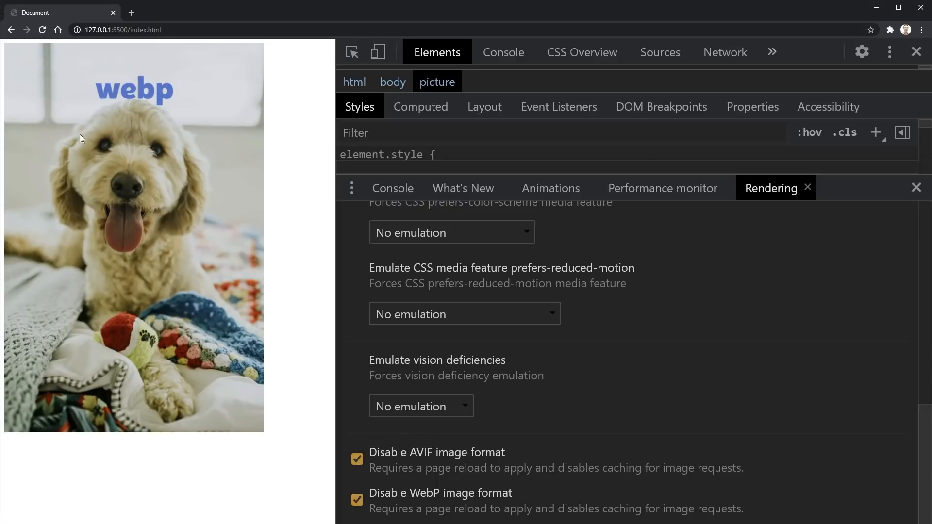